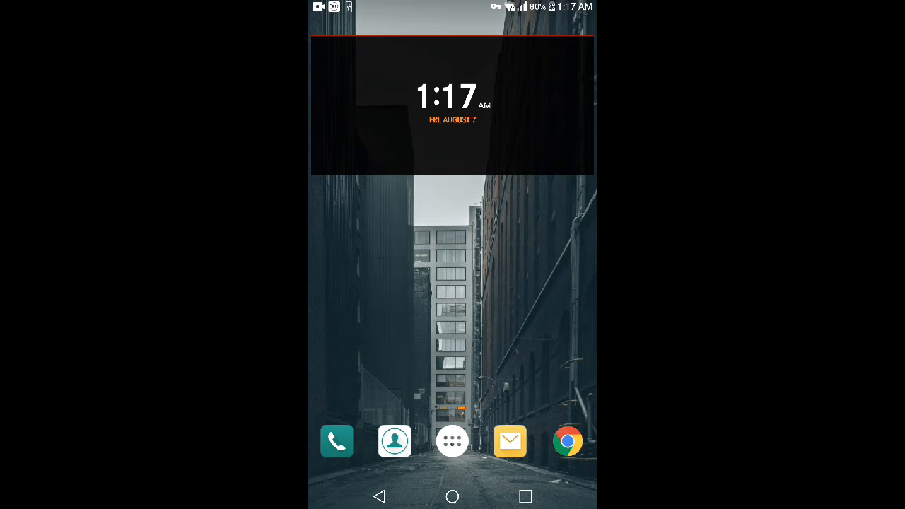
# Step: From the app drawer, open Settings to reach the Wi-Fi network list
pyautogui.click(451, 441)
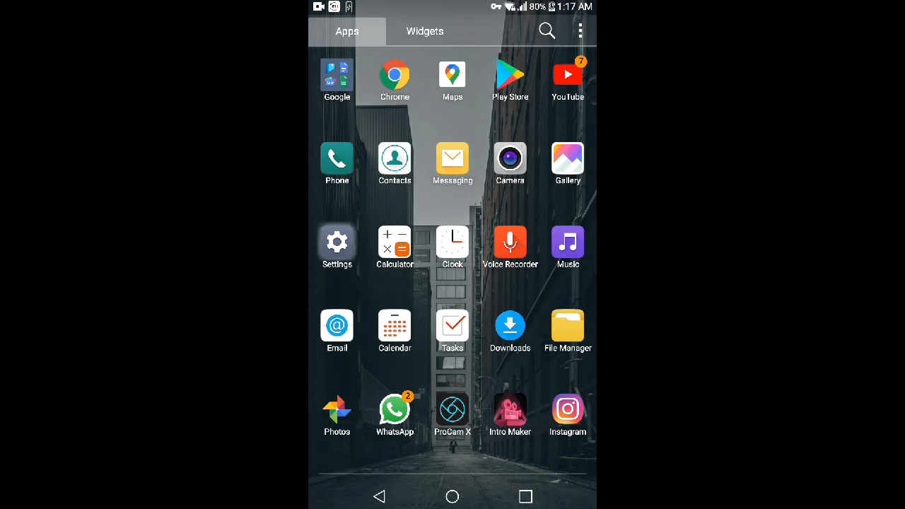
pyautogui.click(336, 242)
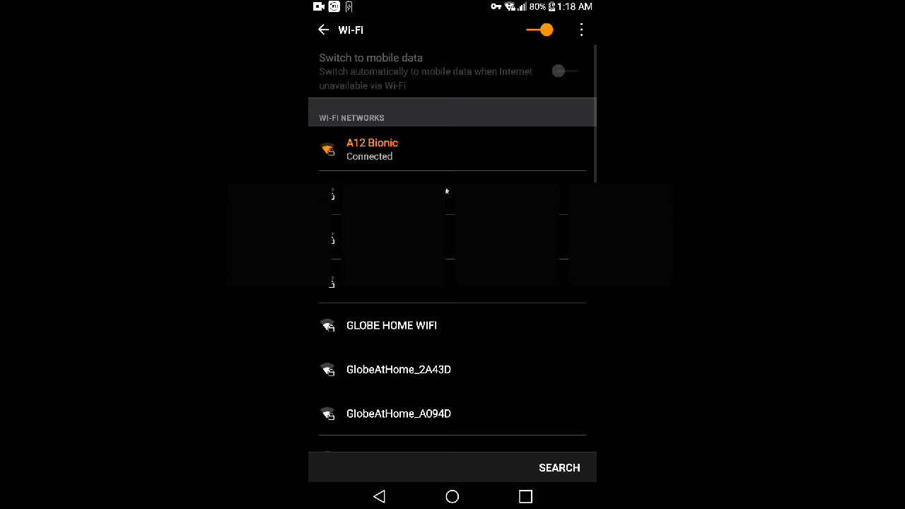
# Step: From the Wi-Fi overflow menu, open the Advanced Wi-Fi page
pyautogui.click(581, 29)
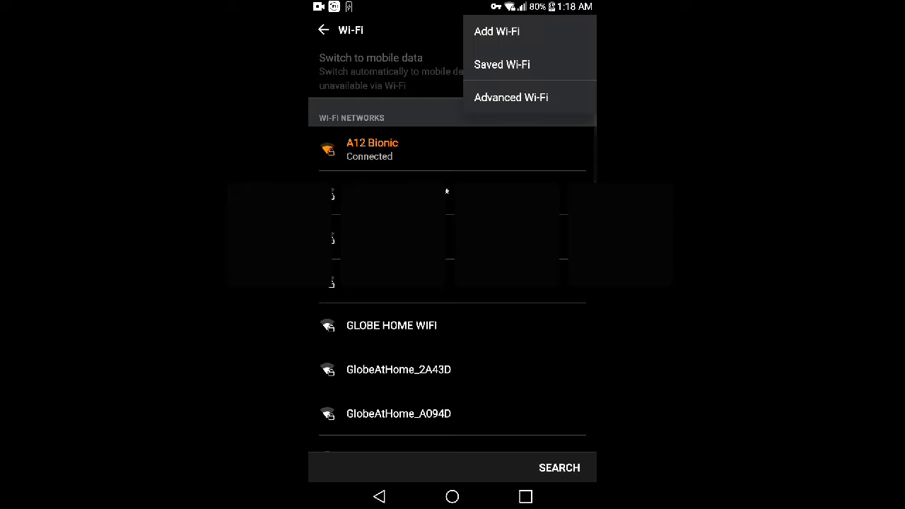
pyautogui.click(559, 468)
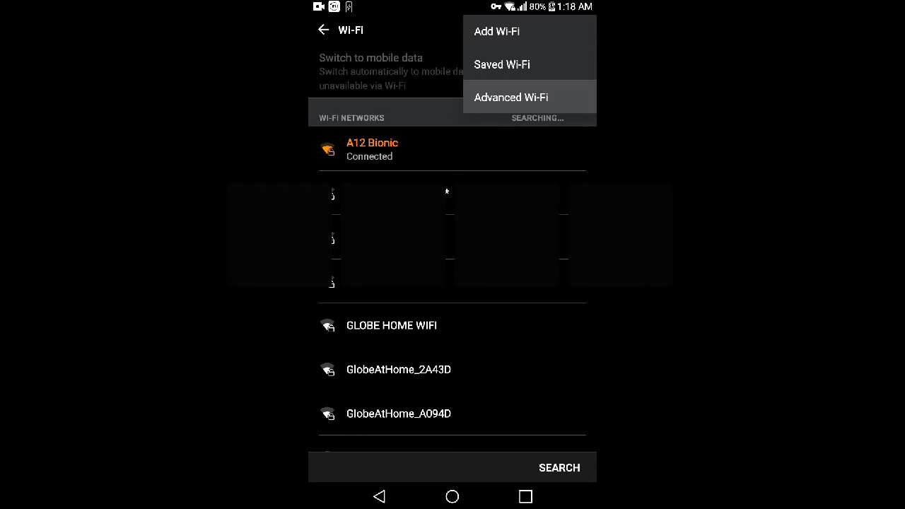
pyautogui.click(510, 97)
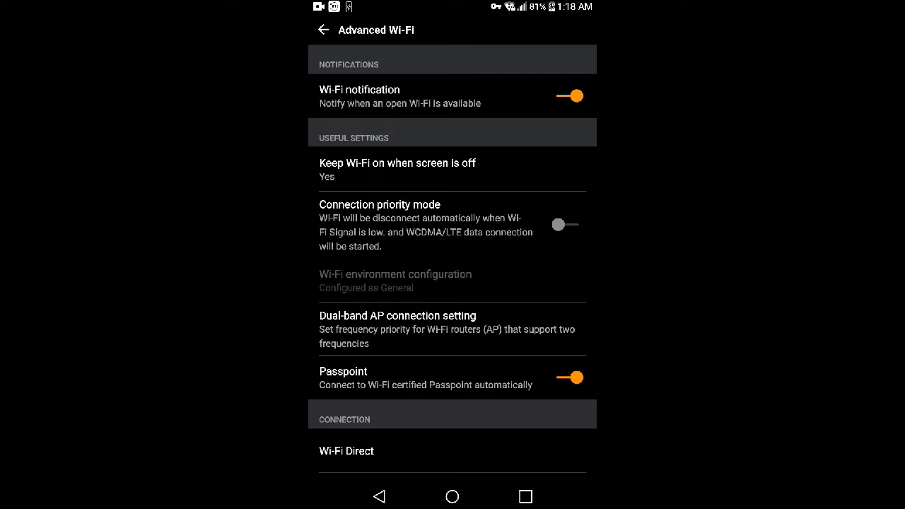
# Step: Open Dual-band AP connection setting and choose 5 GHz over Automatic and 2.4 GHz
pyautogui.click(397, 329)
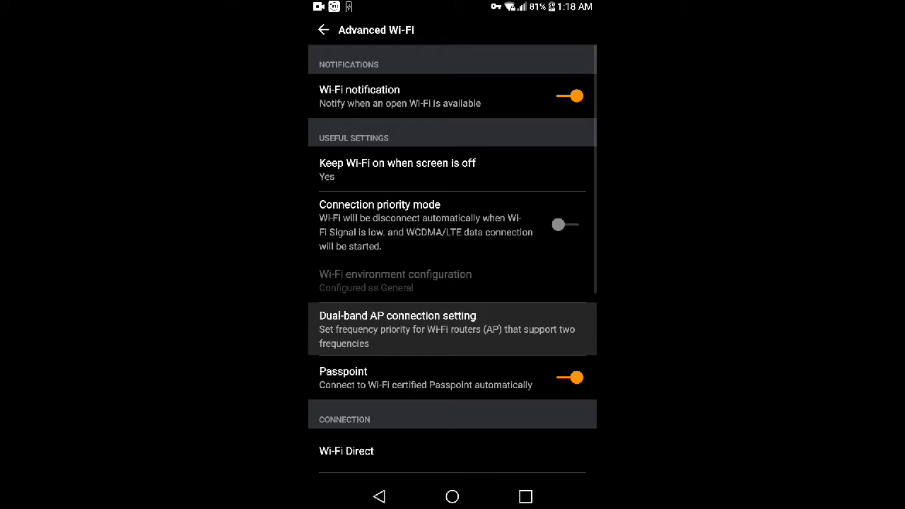
pyautogui.click(398, 328)
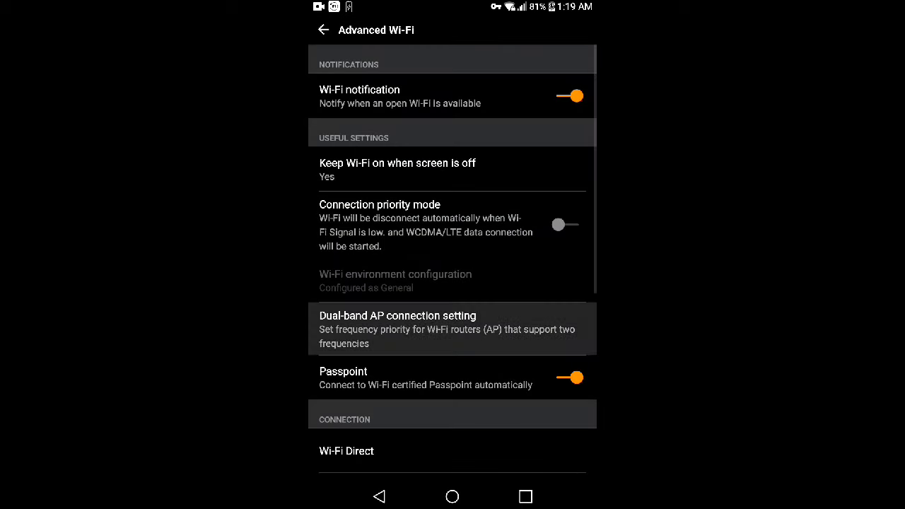
pyautogui.click(397, 328)
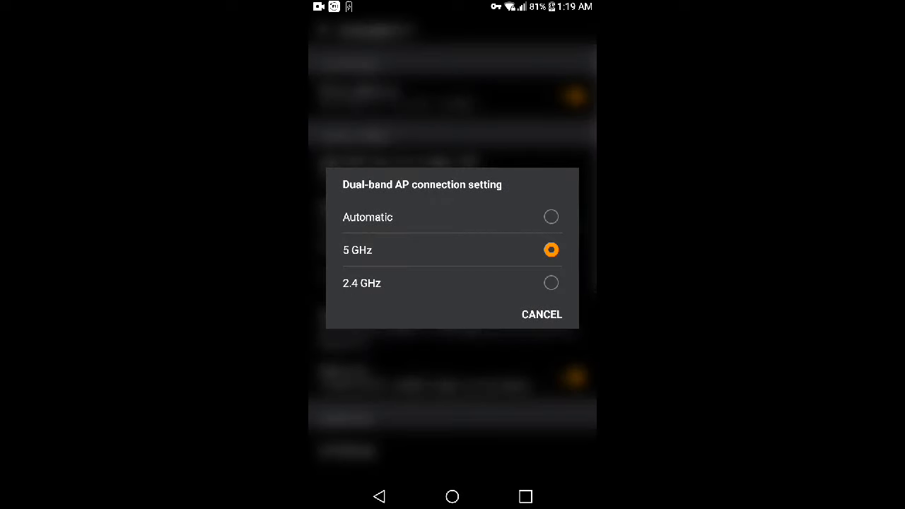